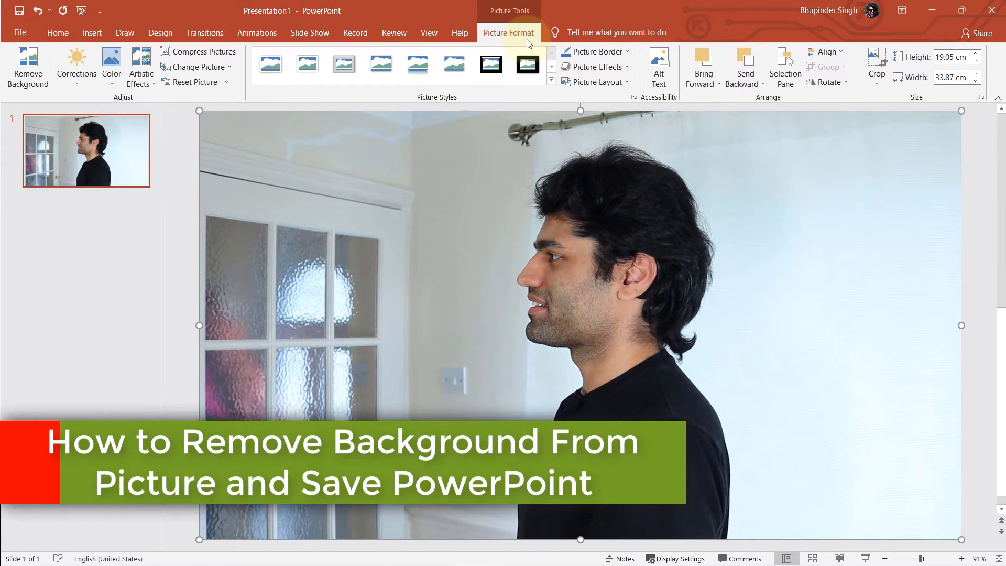
Enter Remove Background mode on the portrait so the room is marked magenta for removal.
left_click(27, 67)
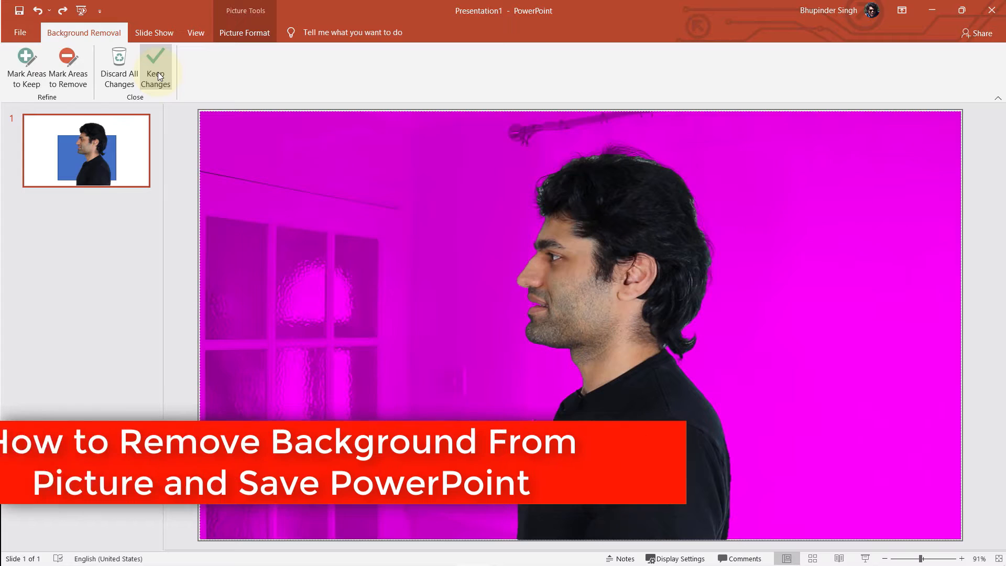
left_click(155, 67)
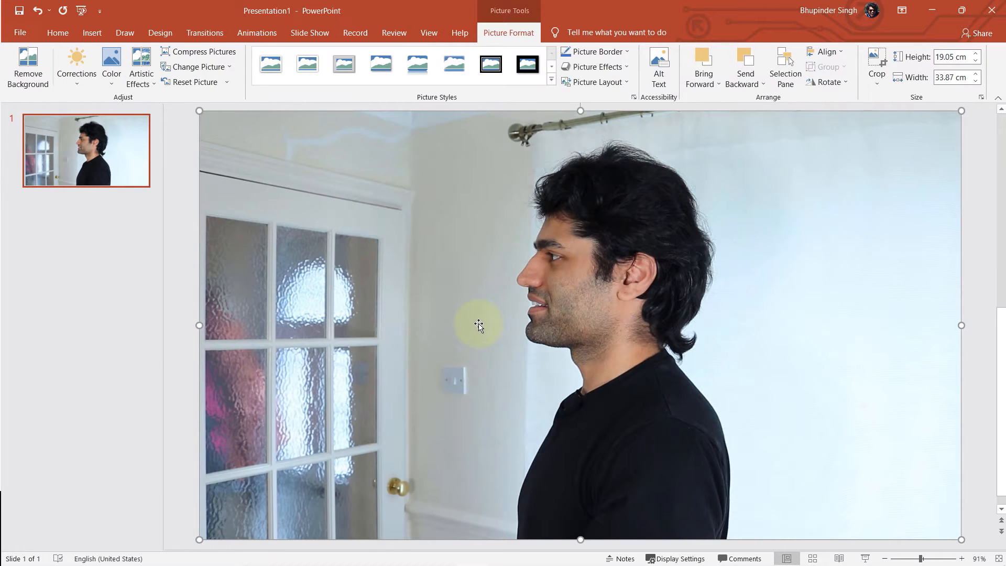
mouse_move(529, 340)
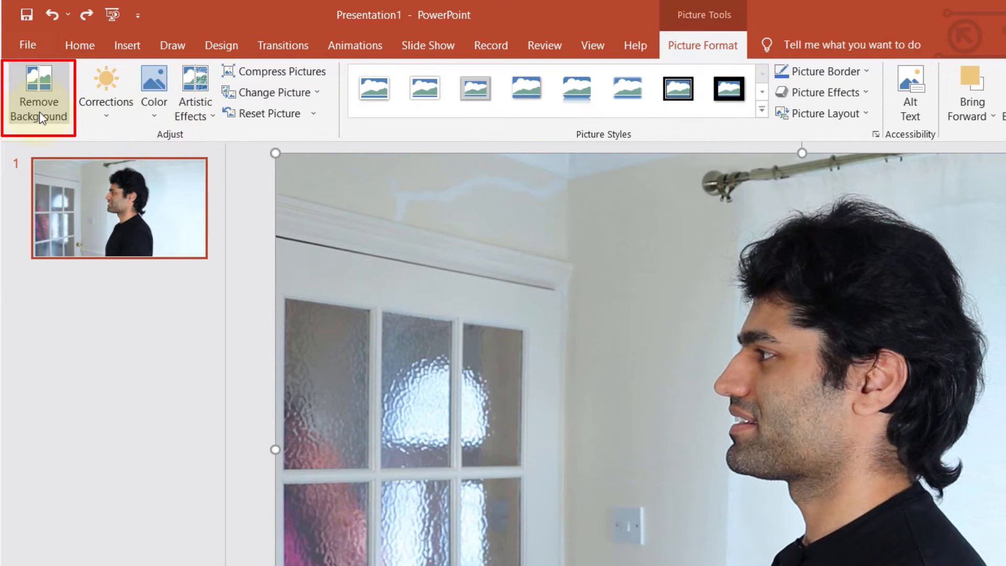
left_click(38, 93)
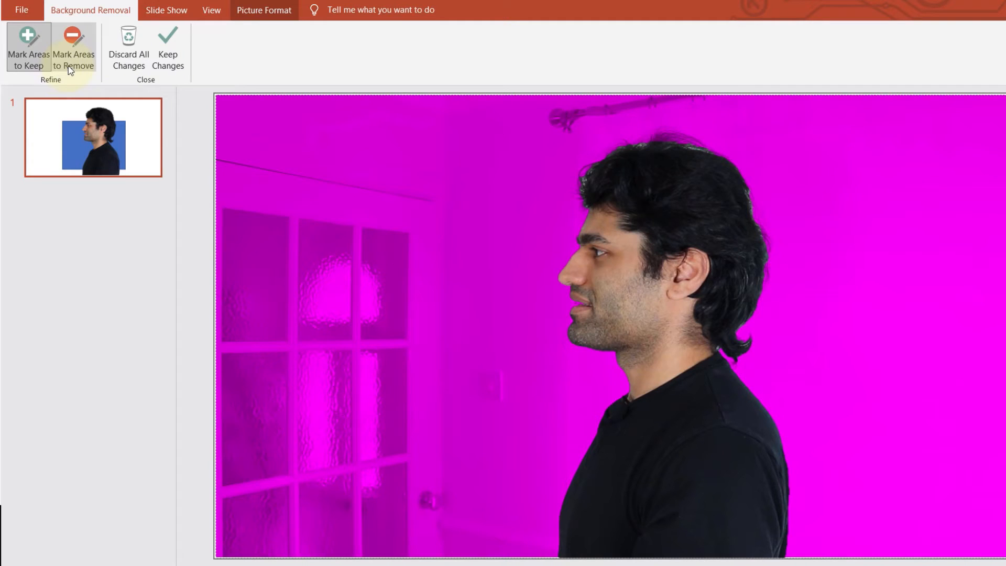
mouse_move(74, 51)
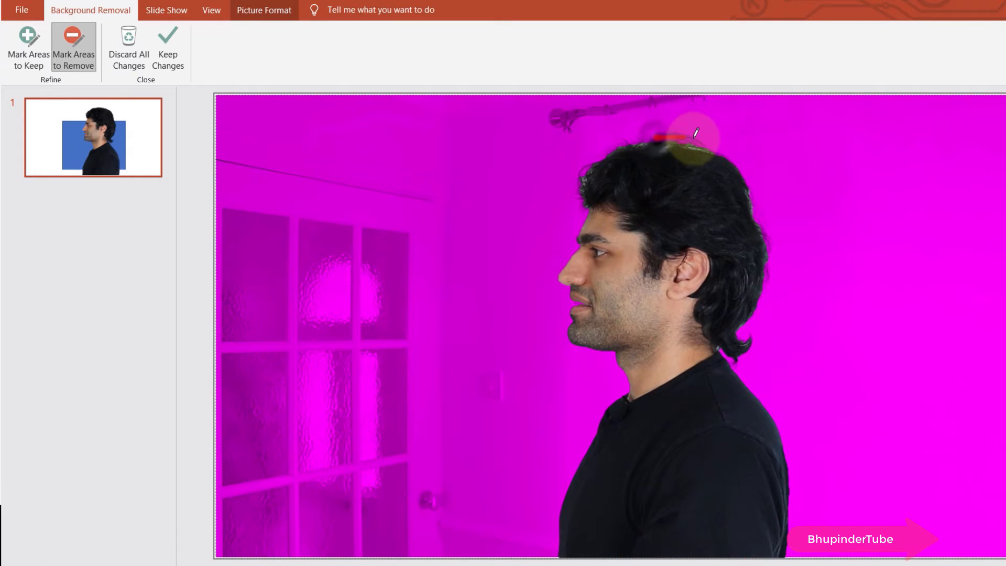
left_click_drag(692, 132, 581, 163)
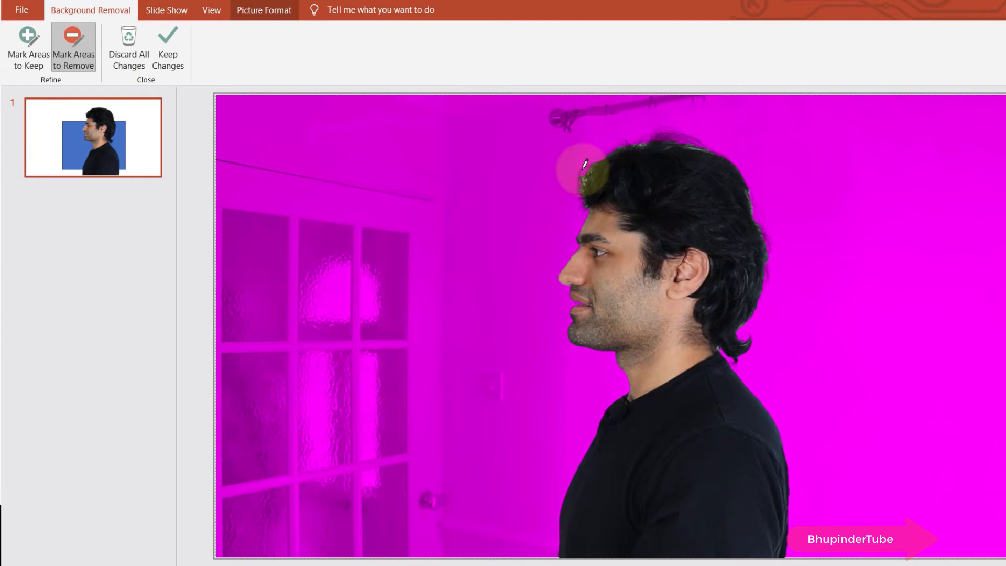
key("ctrl+z")
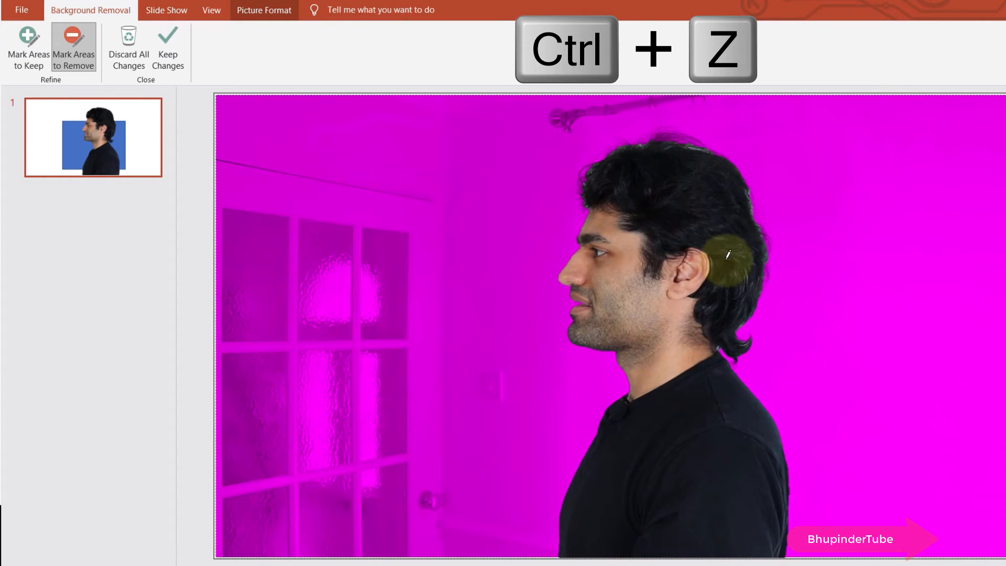
key("ctrl+z")
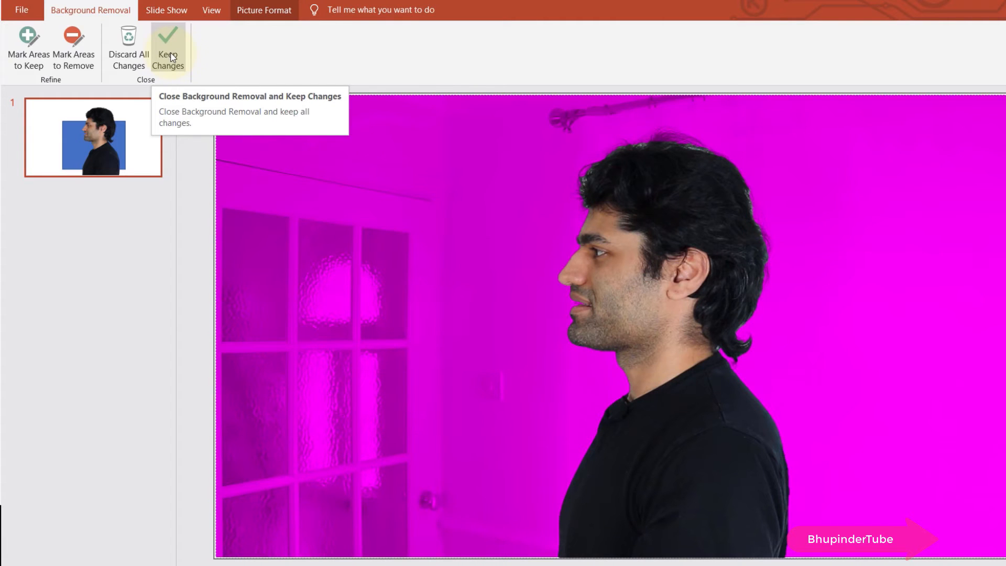
Keep the background removal, leaving the man over the blue rectangle, and view slide 1.
left_click(167, 48)
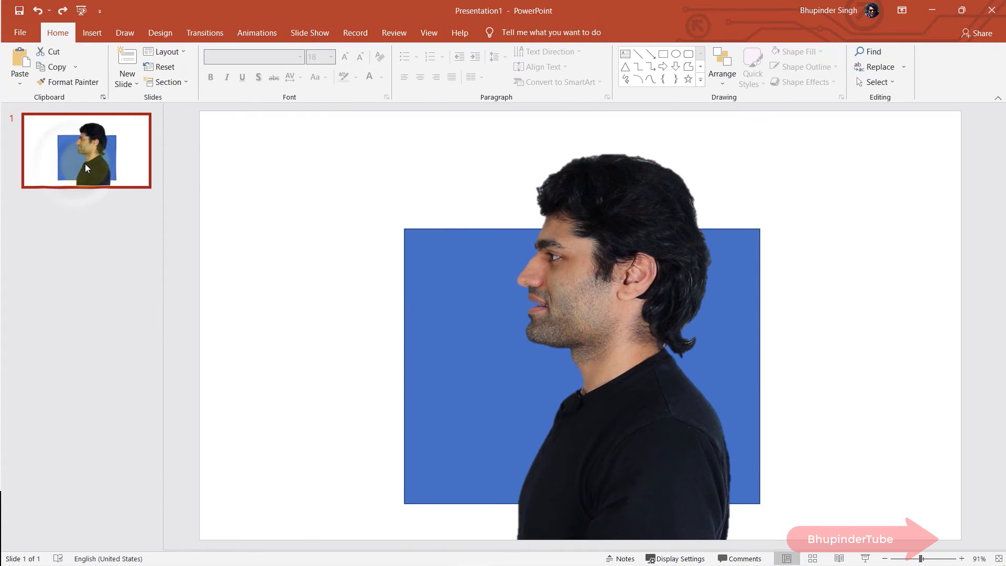
left_click(127, 66)
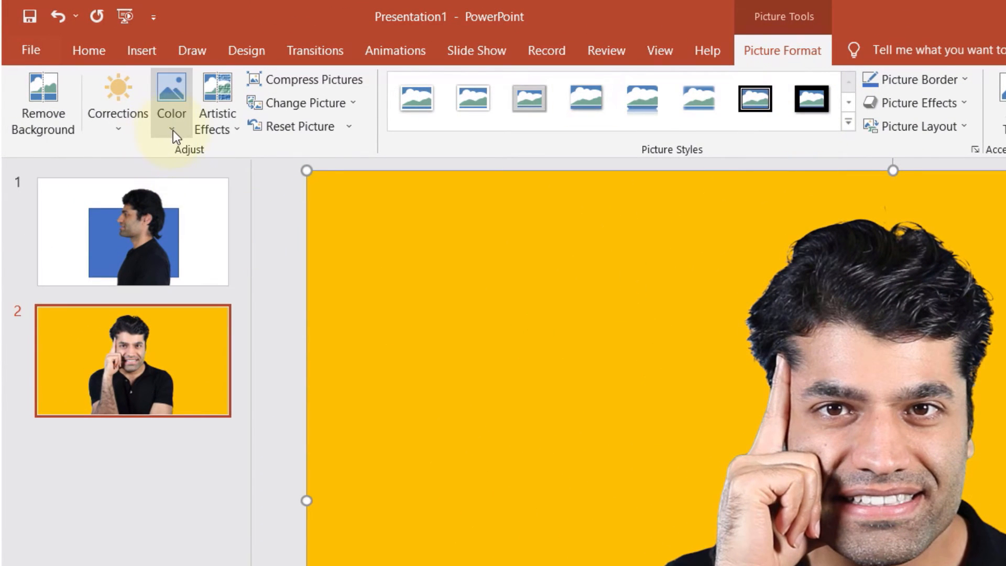
Make the frontal portrait's yellow background transparent via Set Transparent Color.
left_click(171, 100)
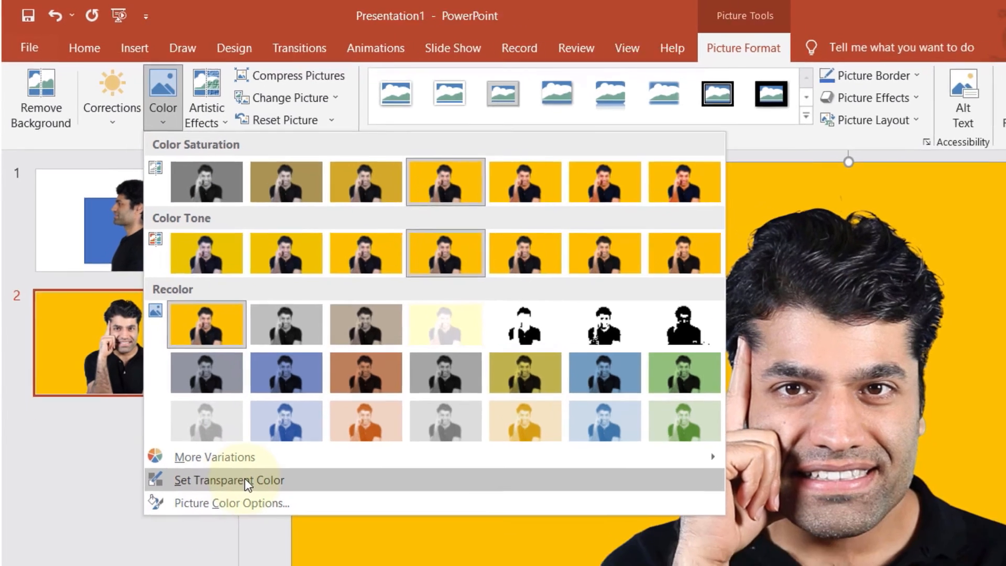
left_click(229, 480)
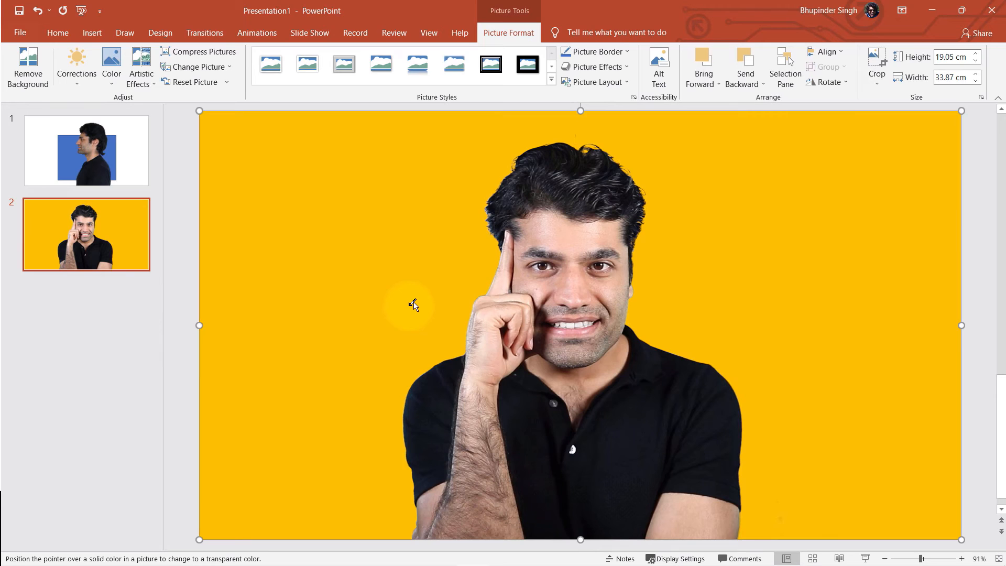
left_click(602, 384)
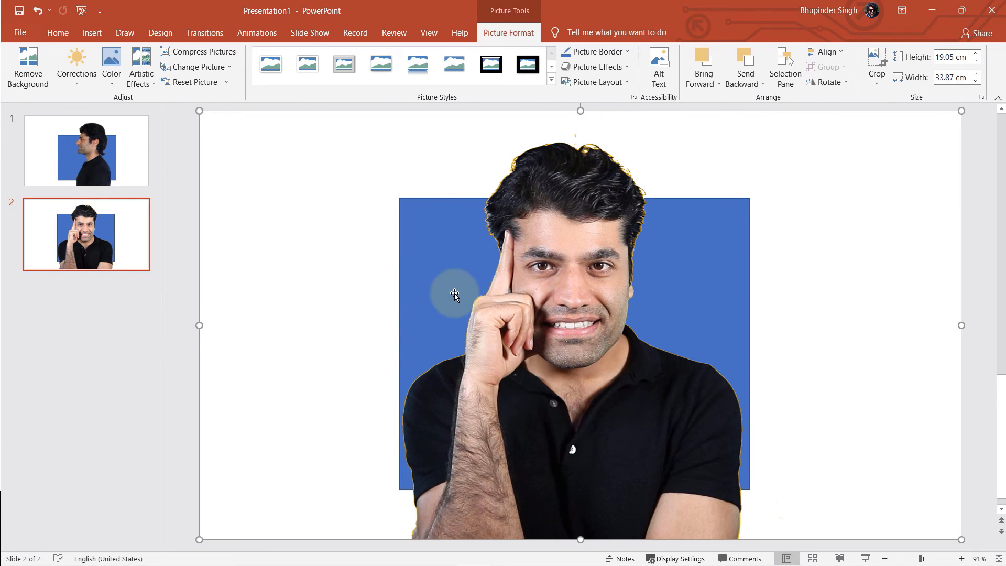
right_click(454, 294)
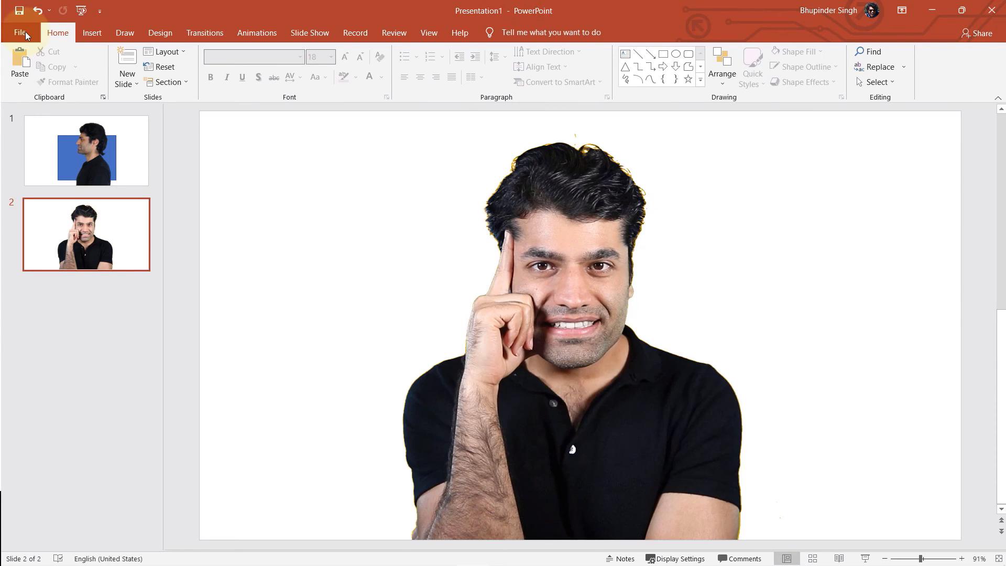
Save the background-free profile portrait as a PNG picture named Picture2.
left_click(20, 32)
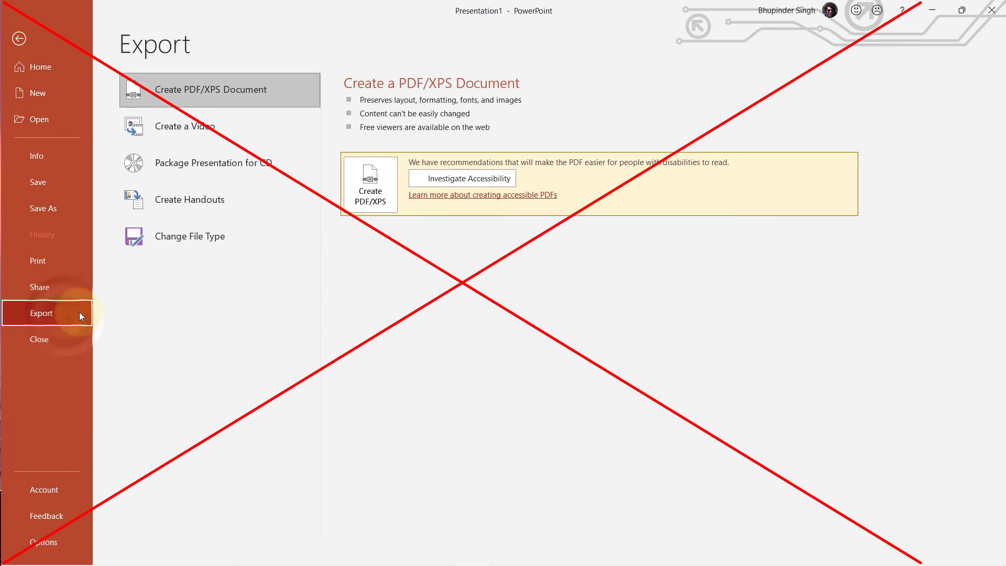
left_click(190, 235)
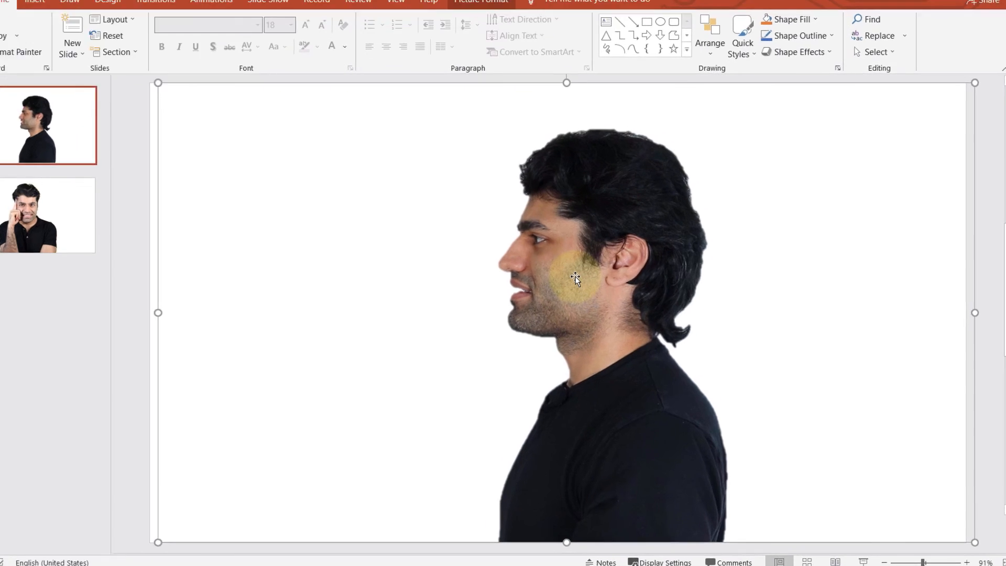
right_click(574, 277)
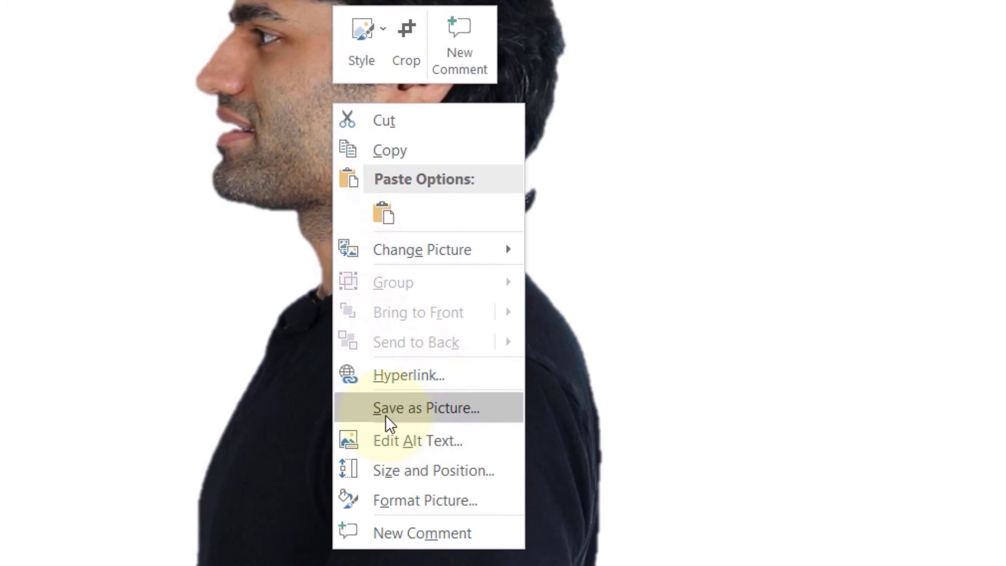
left_click(426, 408)
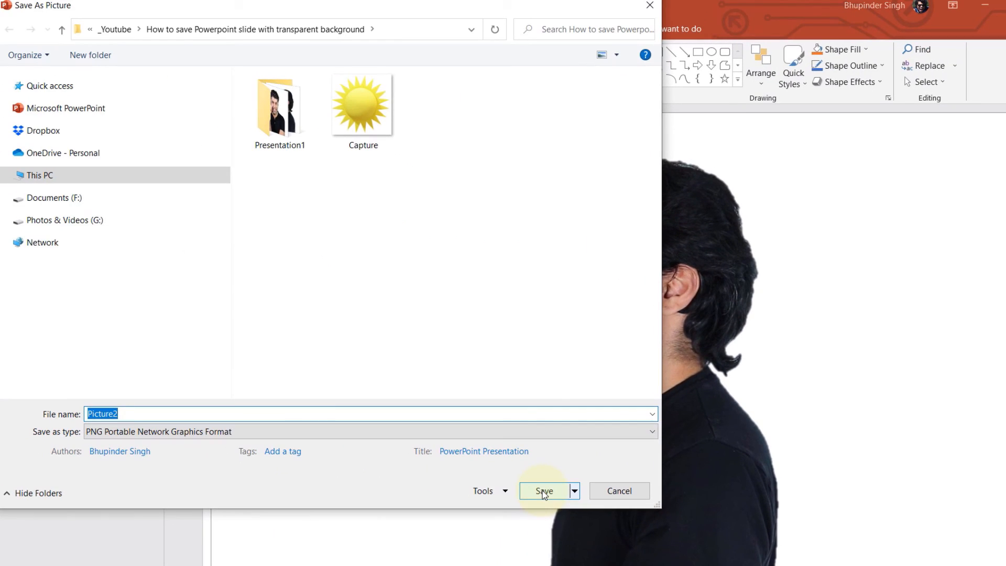
left_click(544, 491)
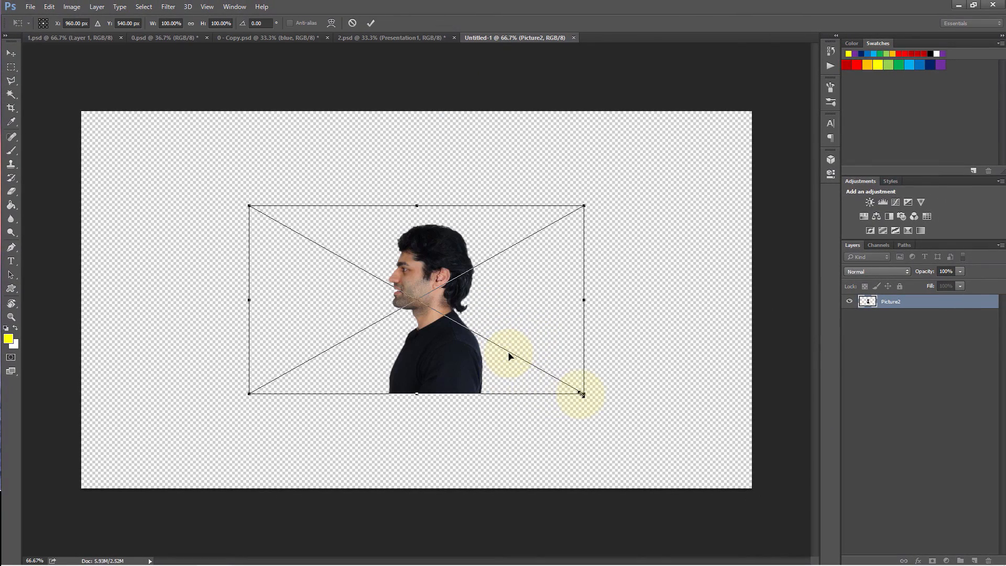
Enlarge the placed Picture2 portrait to fill the transparent canvas and commit the resize.
left_click_drag(583, 393, 737, 481)
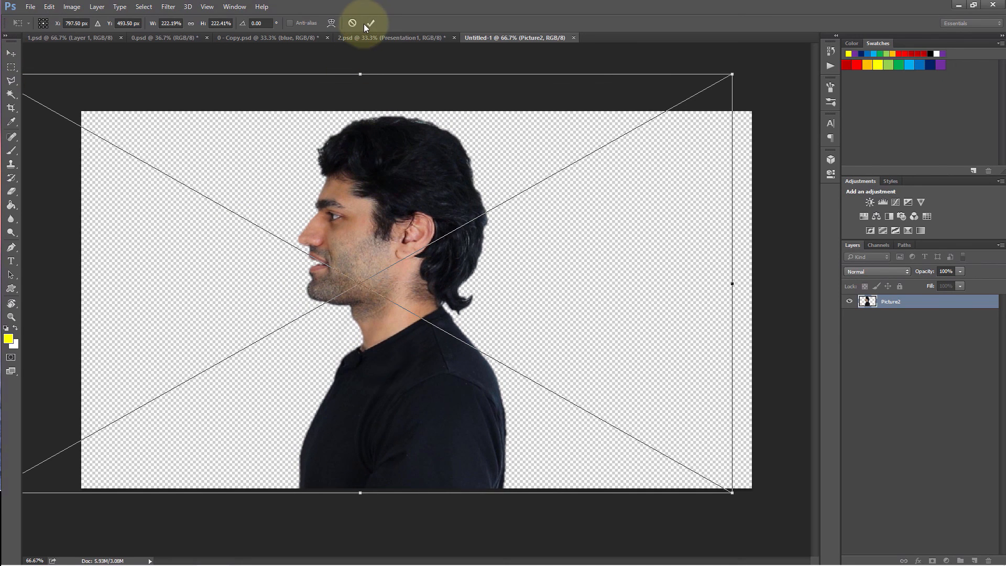
left_click(370, 23)
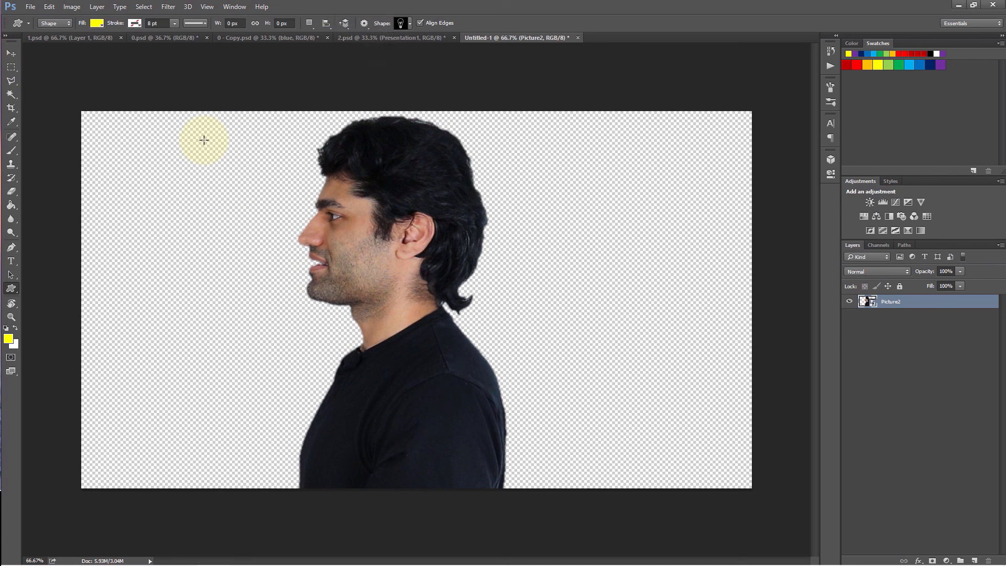